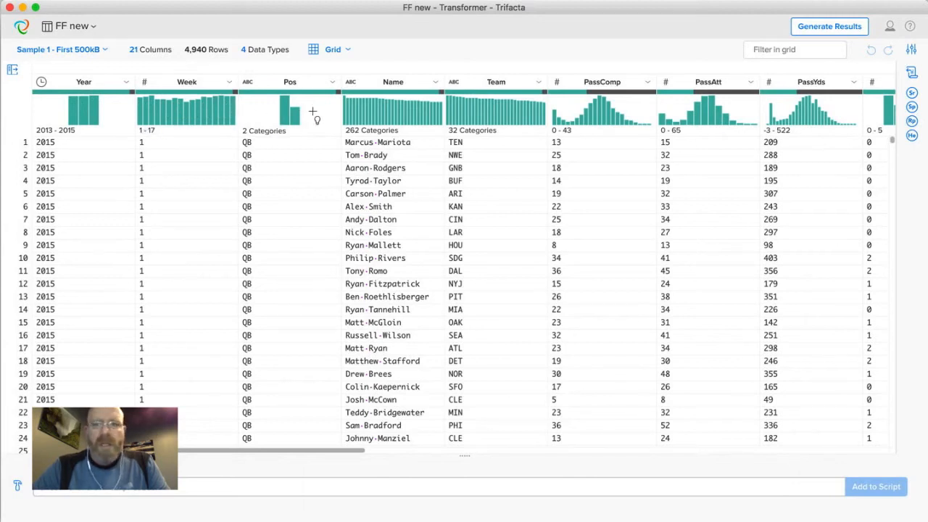
mouse_move(593, 113)
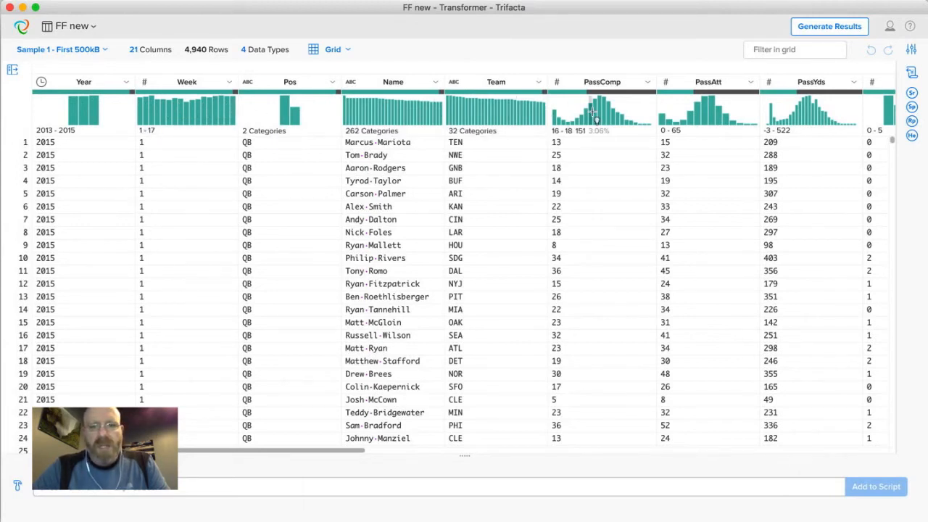
mouse_move(620, 112)
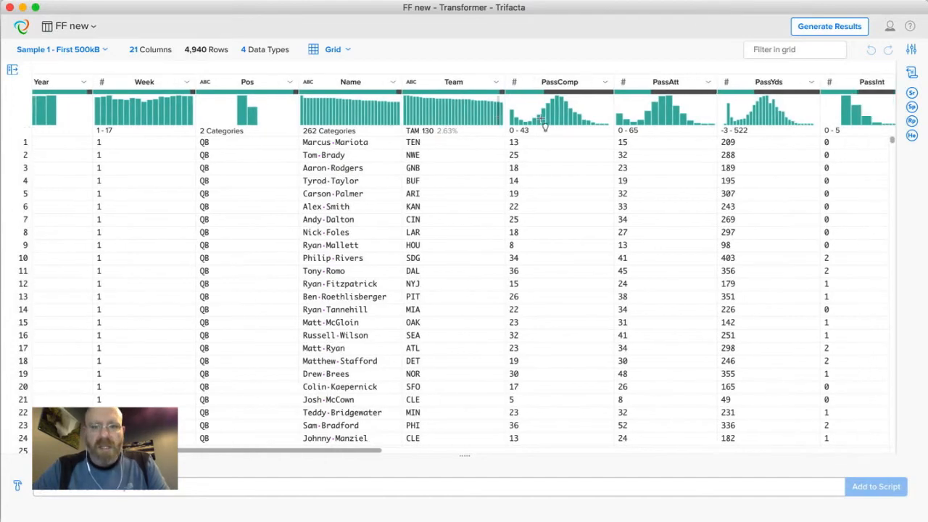
- Select the 244 rows missing a Year value and add the Delete step, leaving 4,696 rows
scroll(right, 3)
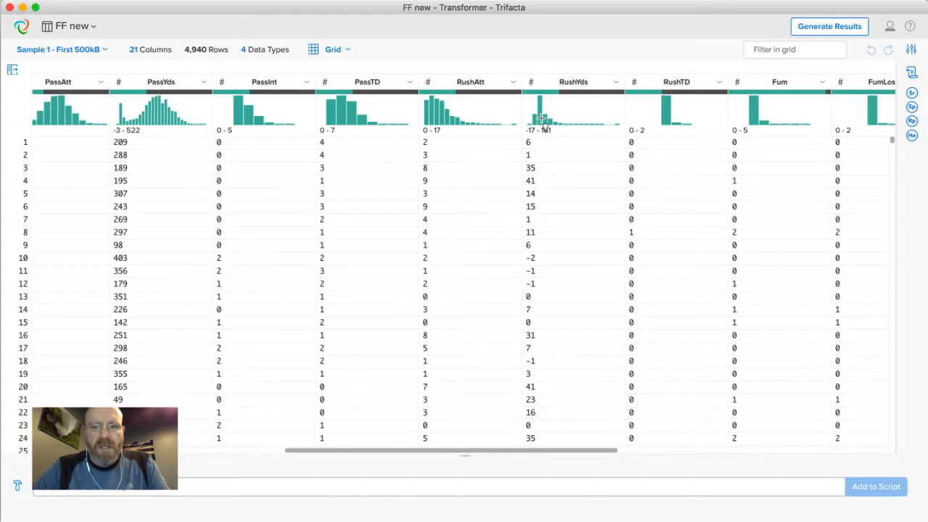
scroll(right, 3)
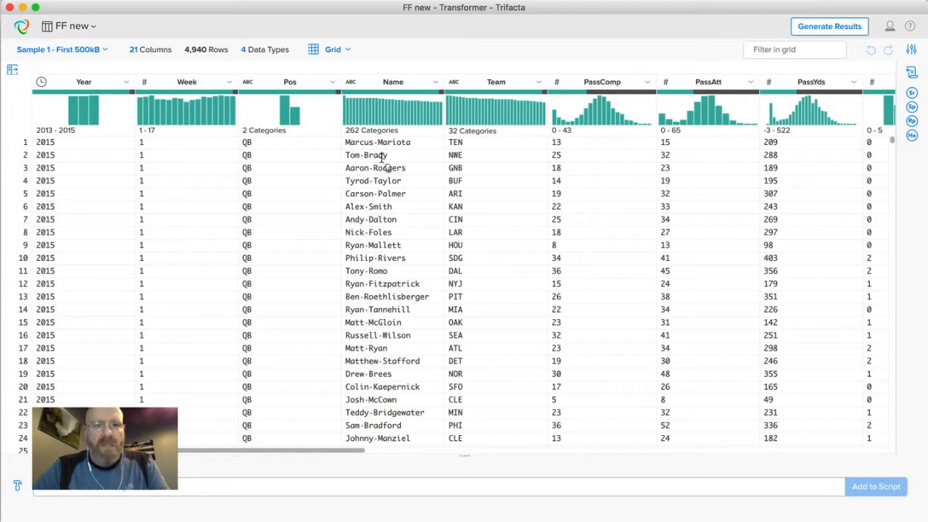
mouse_move(118, 101)
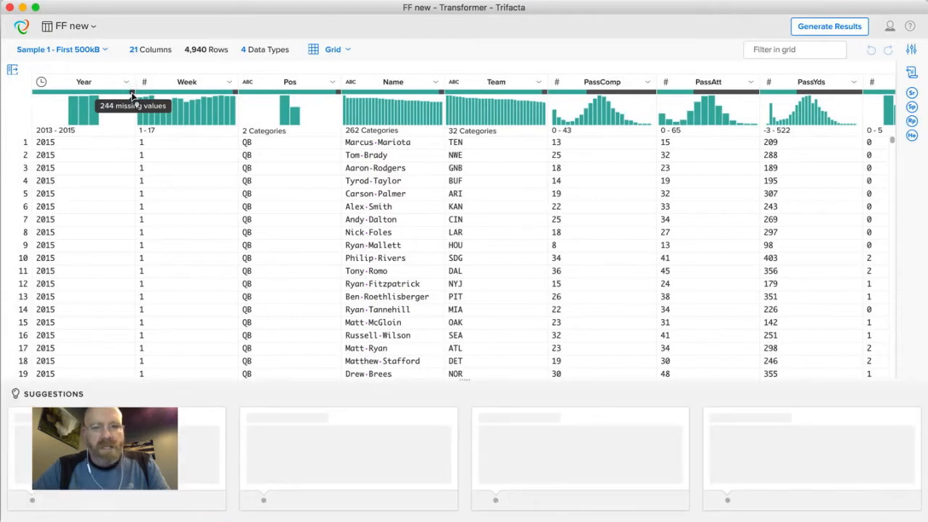
click(133, 105)
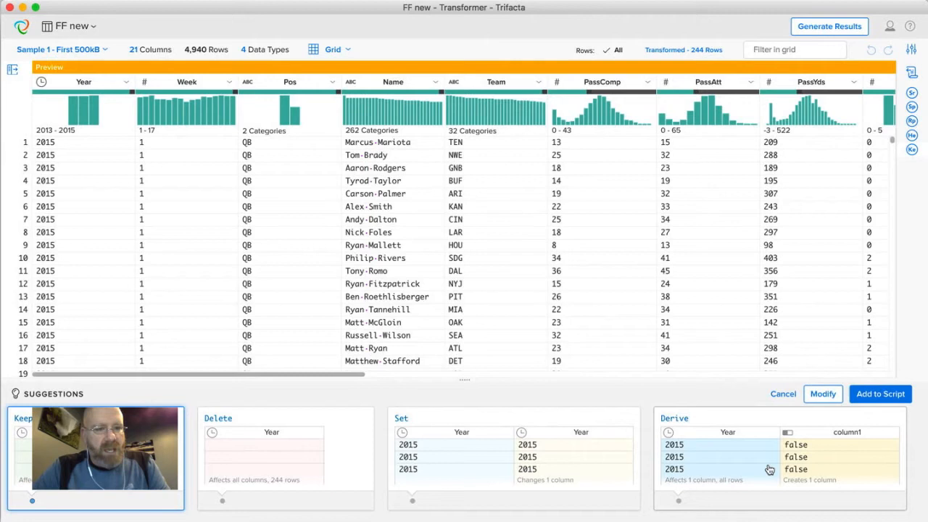
mouse_move(301, 467)
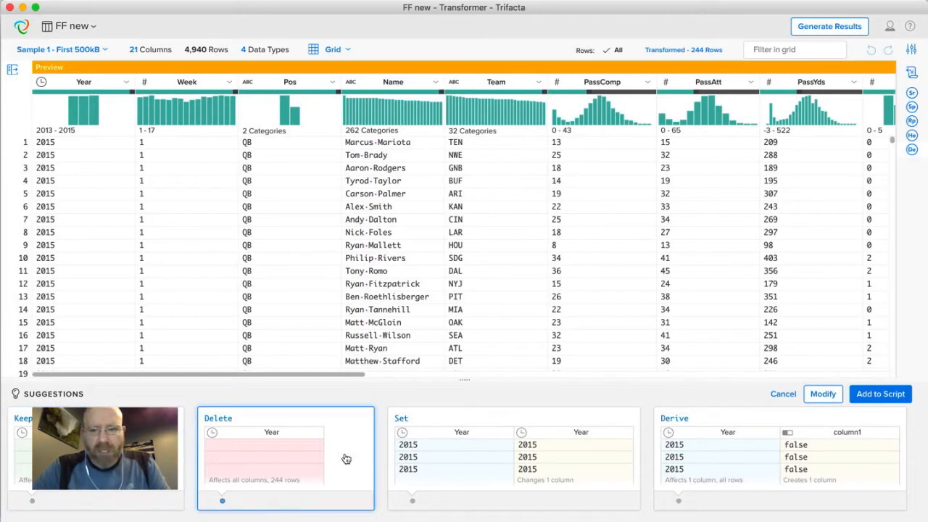
mouse_move(401, 432)
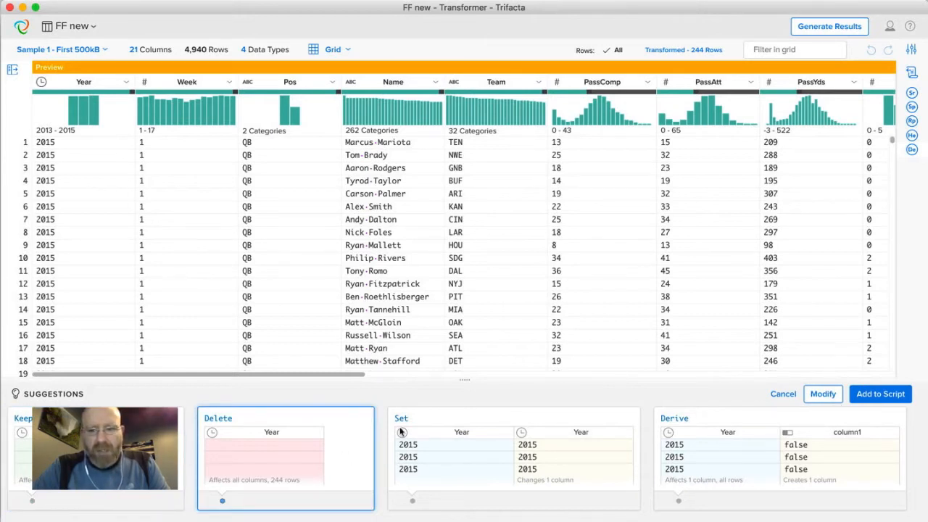
mouse_move(880, 394)
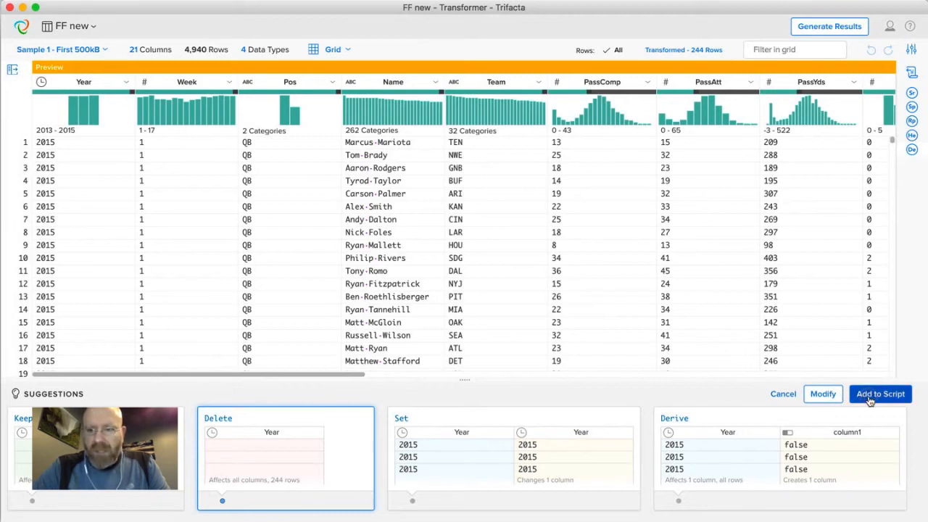
click(880, 393)
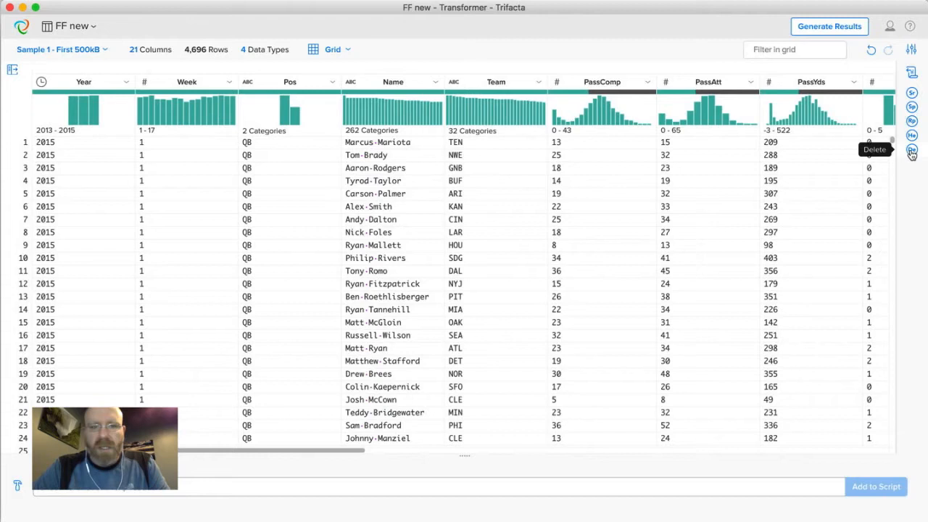
click(911, 71)
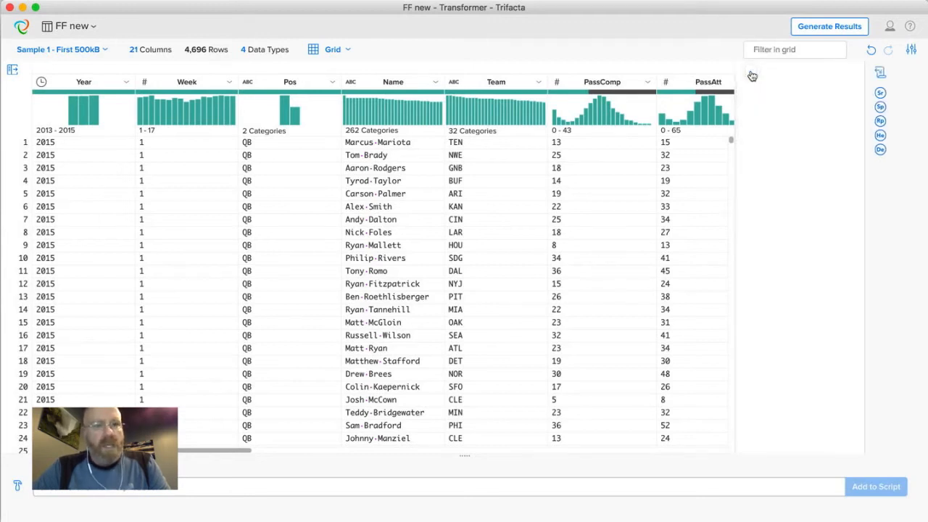
scroll(right, 3)
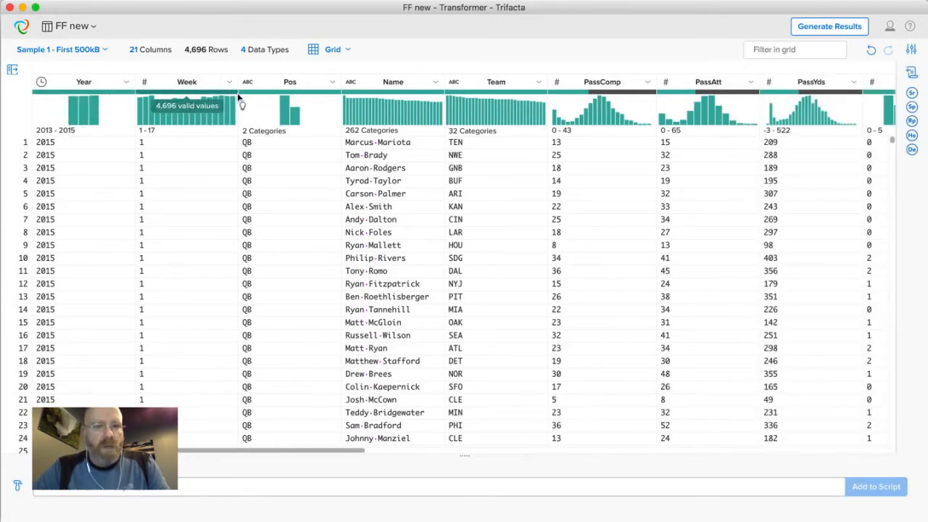
mouse_move(496, 98)
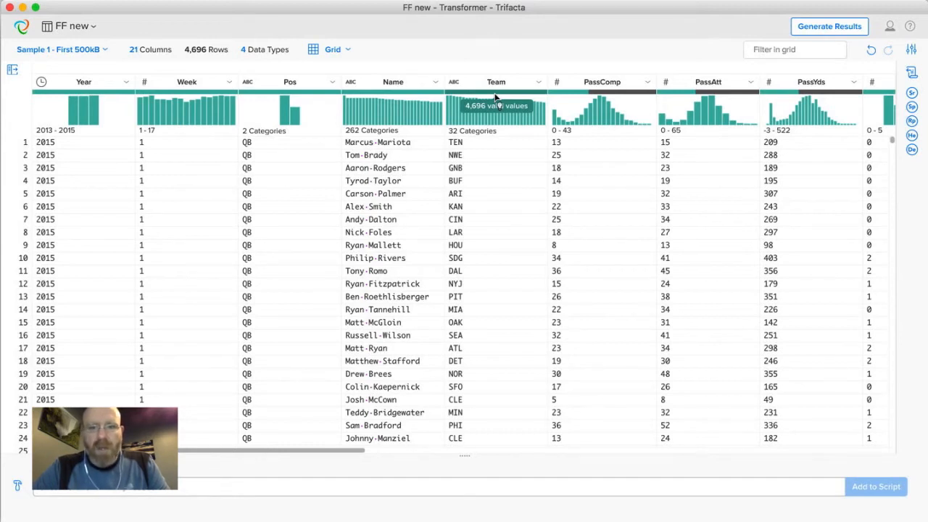
mouse_move(611, 166)
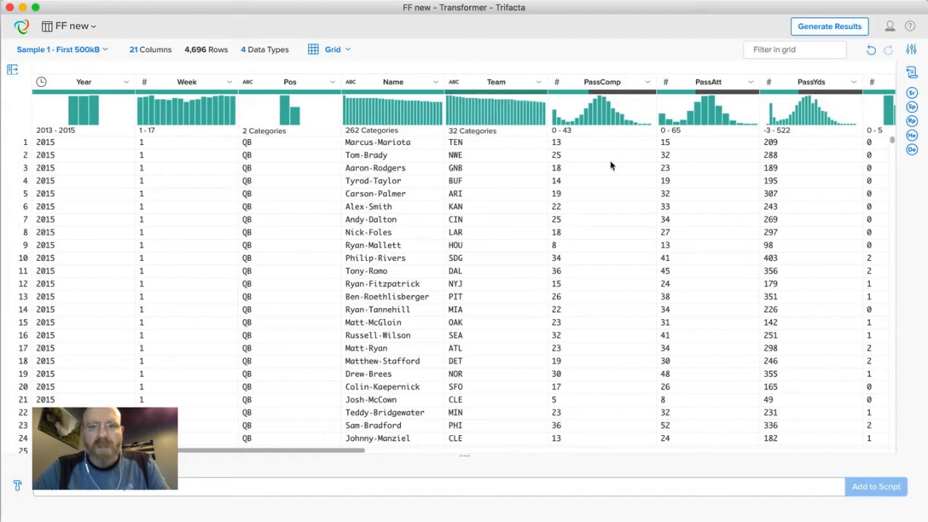
mouse_move(801, 173)
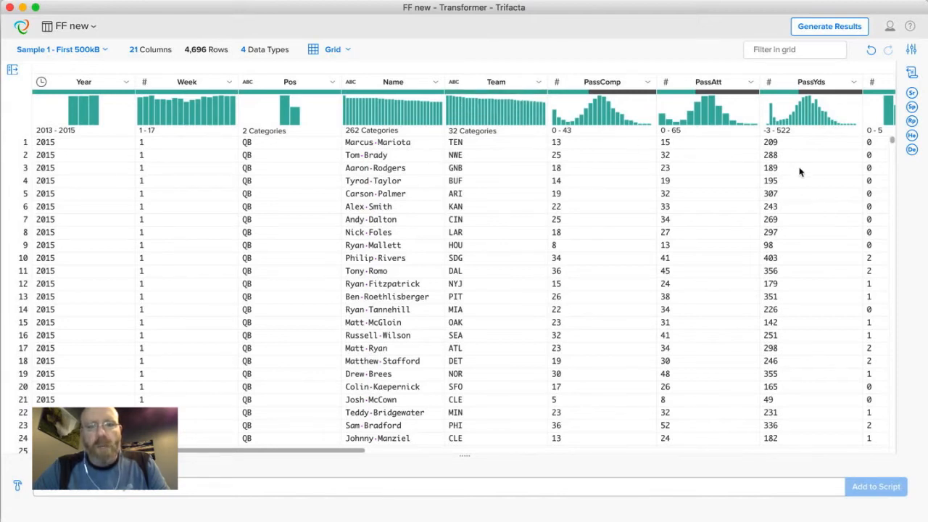
mouse_move(624, 98)
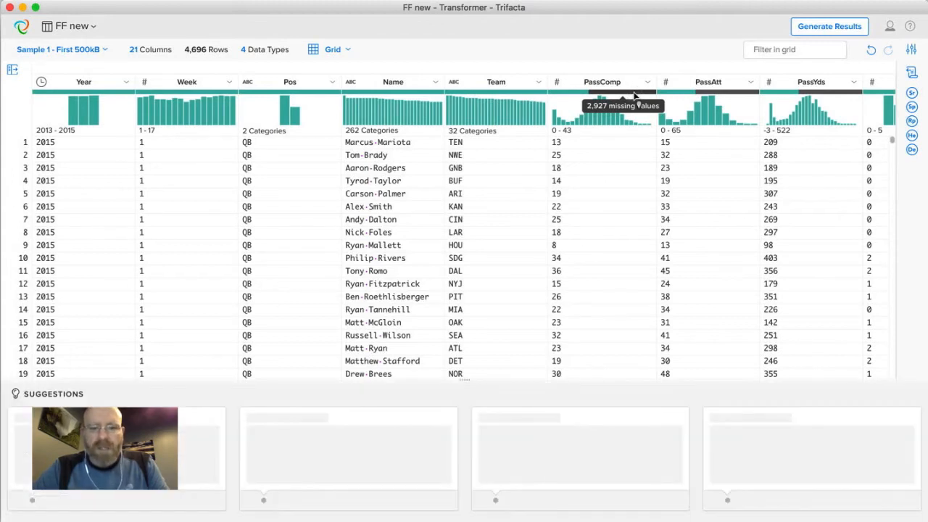
- Select the 2,927 rows with empty PassComp to bring up keep, delete, set and derive suggestions
click(624, 93)
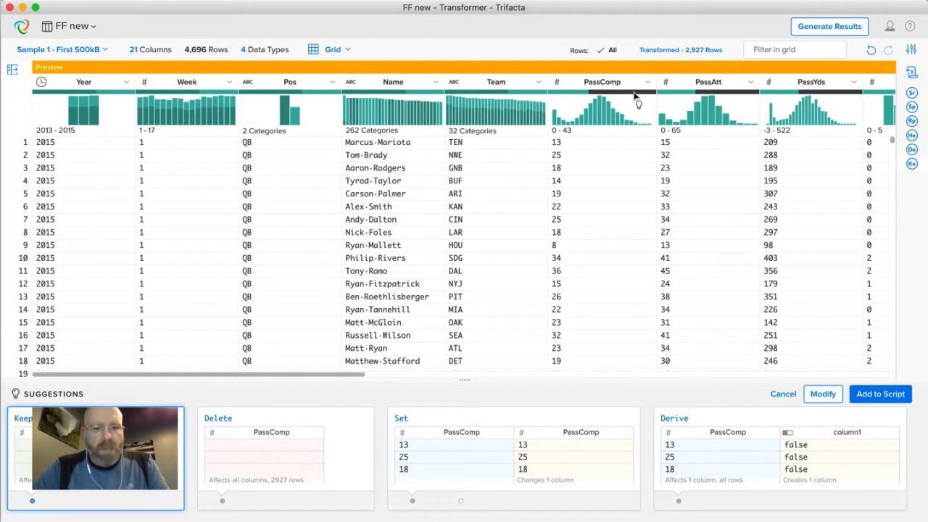
mouse_move(568, 329)
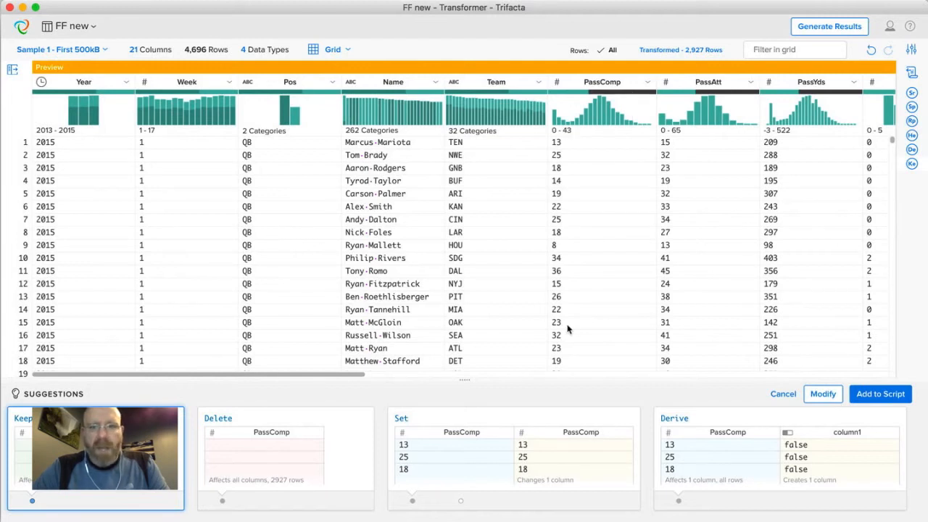
mouse_move(511, 395)
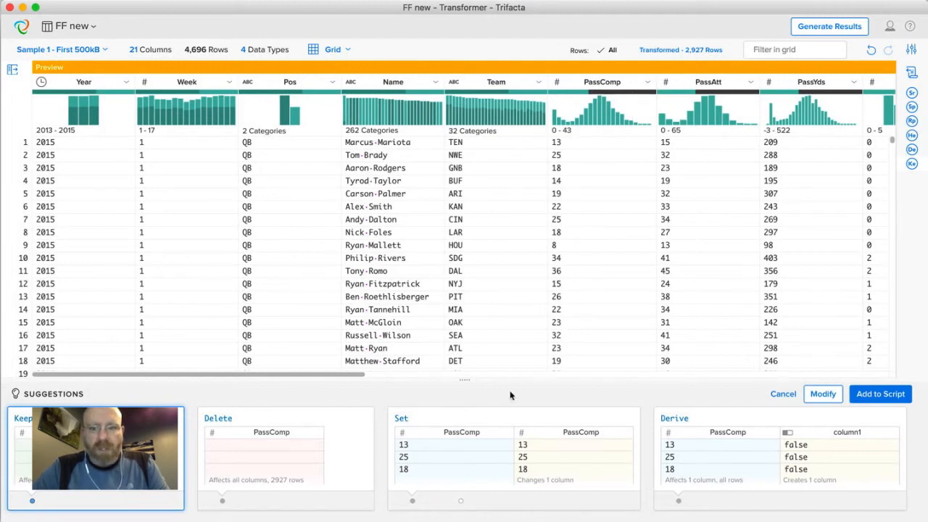
- Preview the Set suggestion filling empty PassComp cells with 0 and bring it into the Transform Editor
click(513, 449)
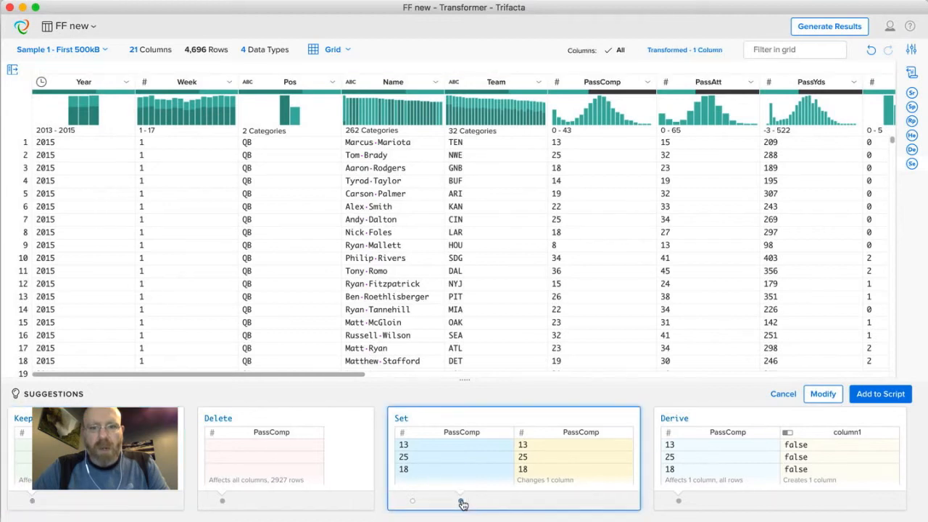
click(461, 500)
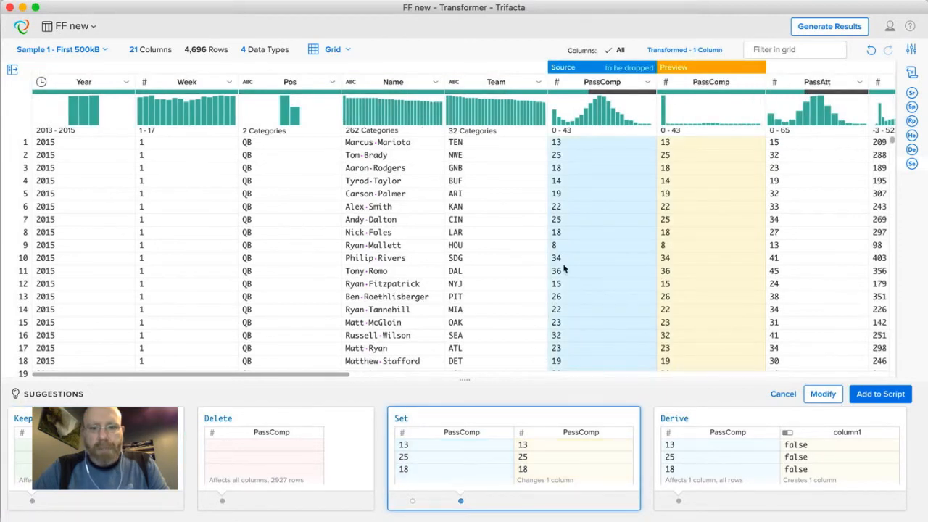
mouse_move(625, 194)
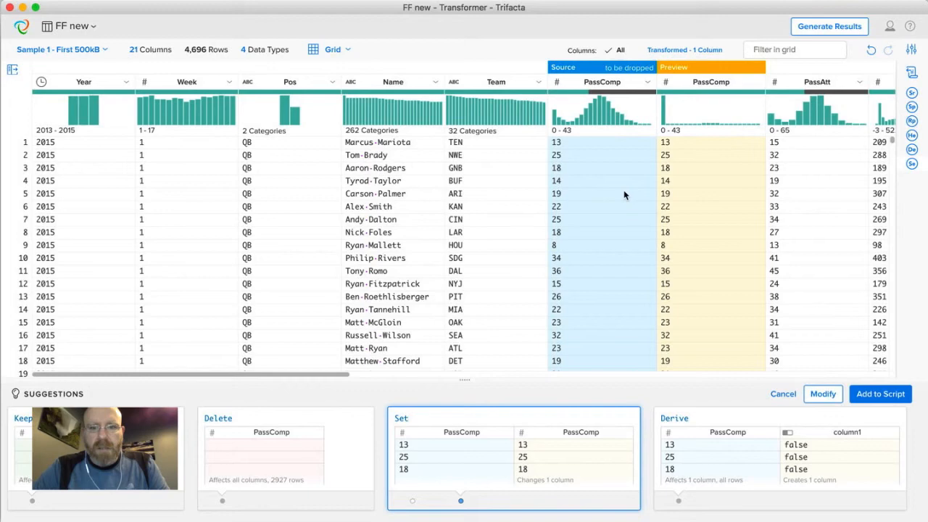
scroll(down, 3)
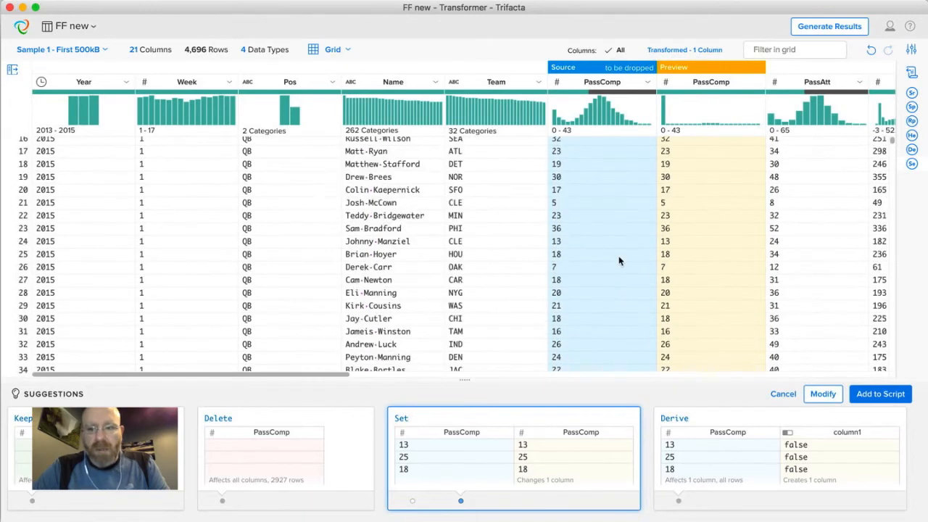
scroll(down, 3)
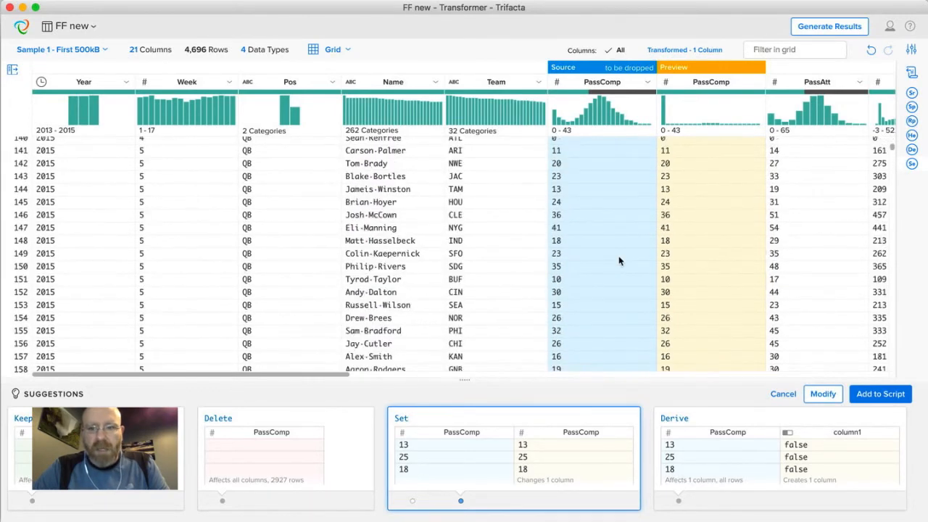
scroll(down, 3)
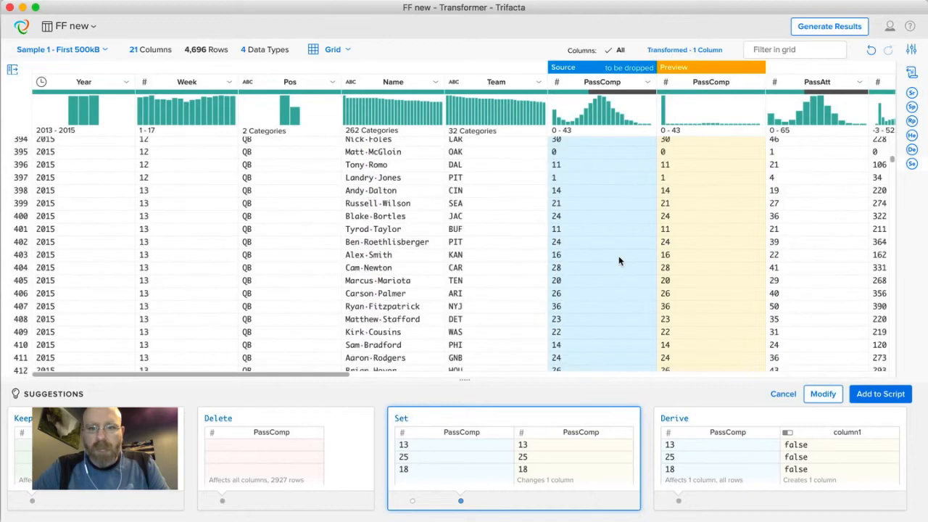
scroll(down, 3)
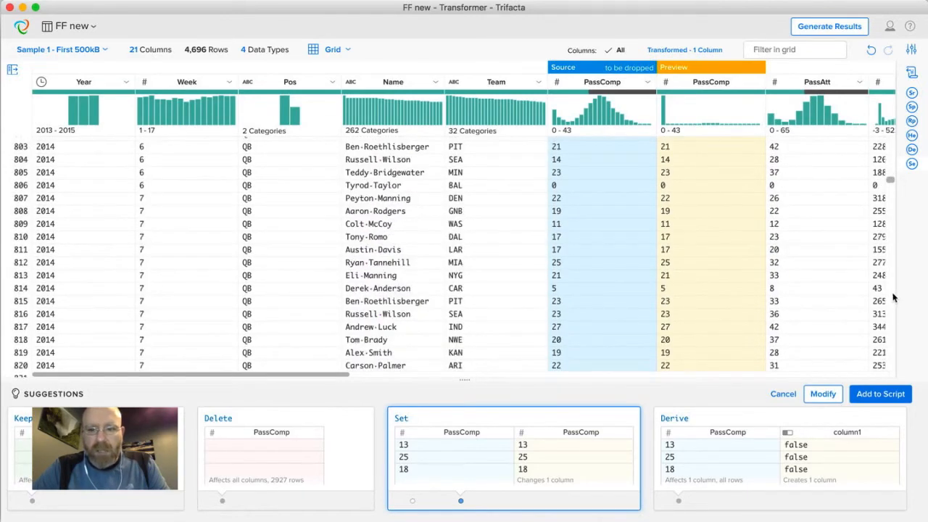
mouse_move(616, 91)
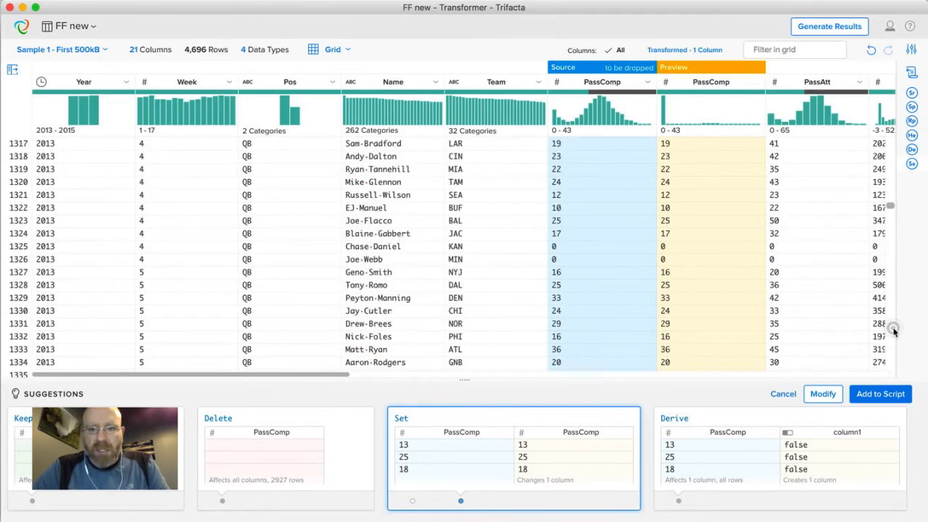
scroll(down, 3)
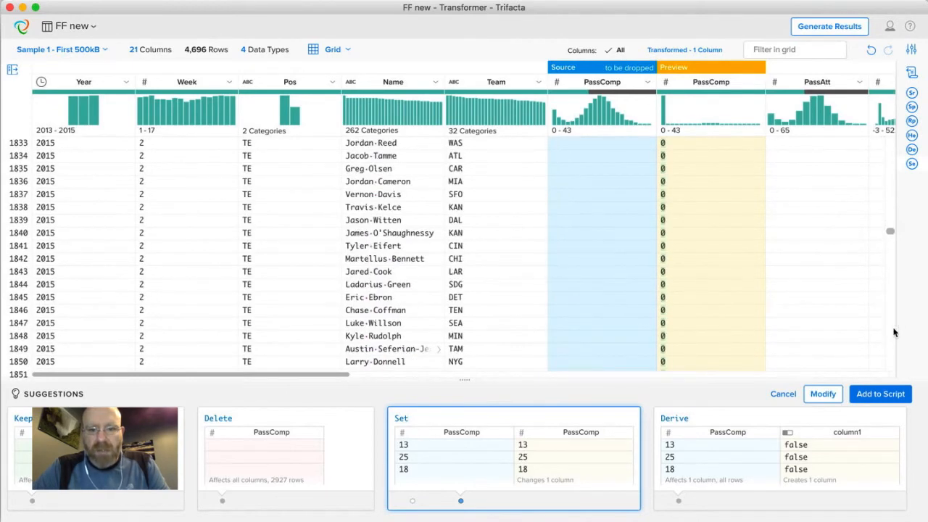
scroll(down, 3)
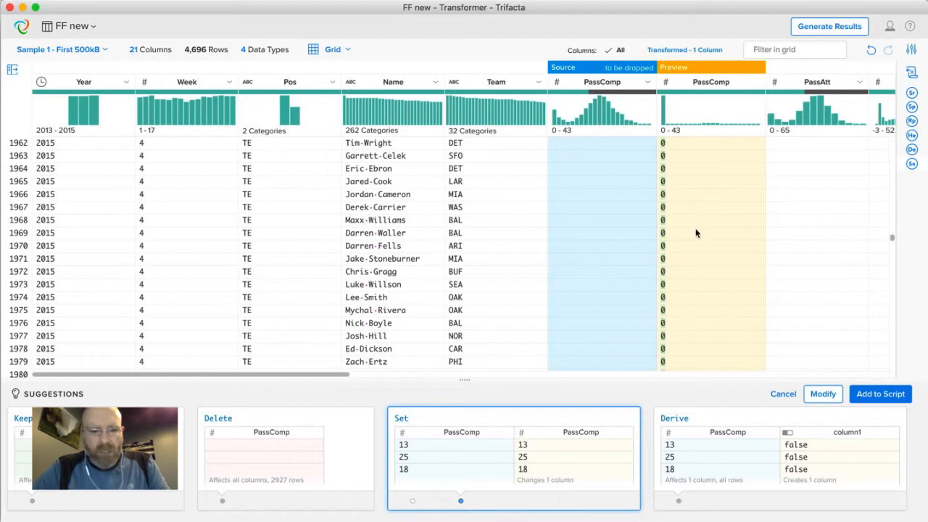
mouse_move(689, 176)
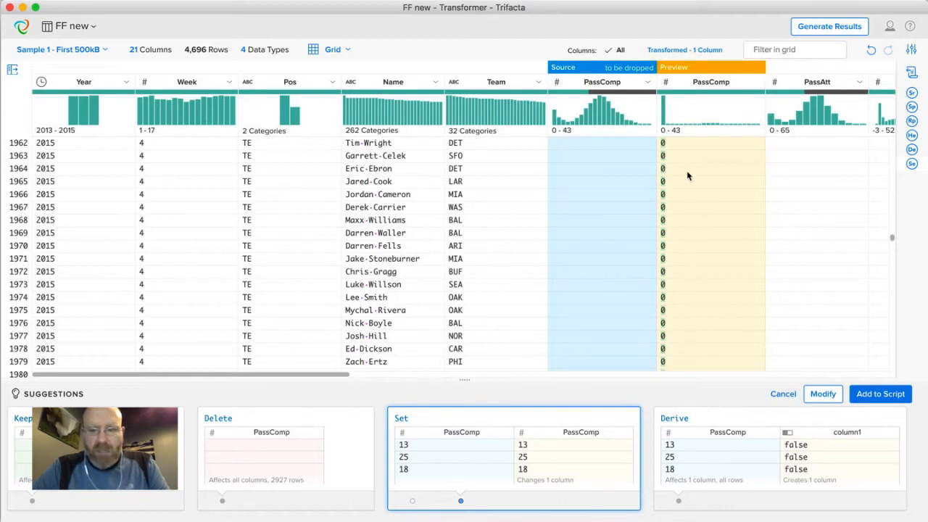
mouse_move(663, 209)
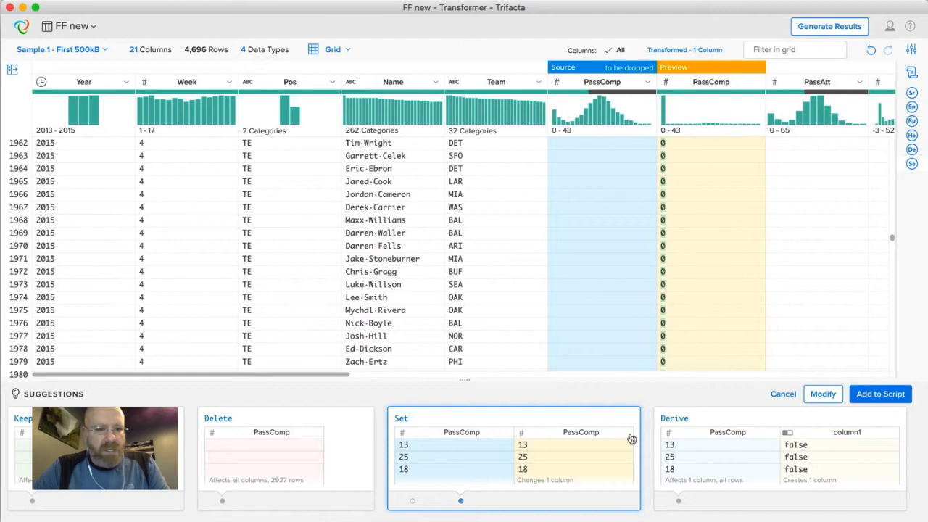
mouse_move(535, 471)
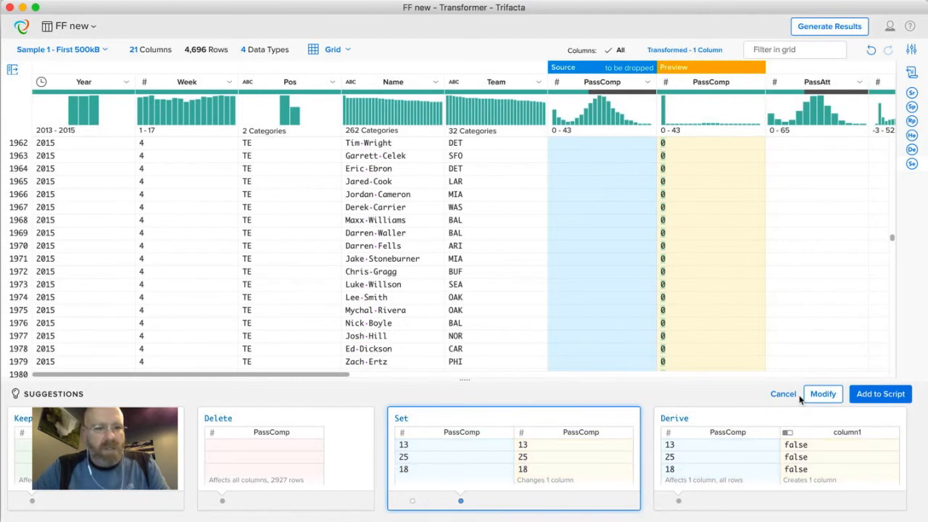
click(823, 394)
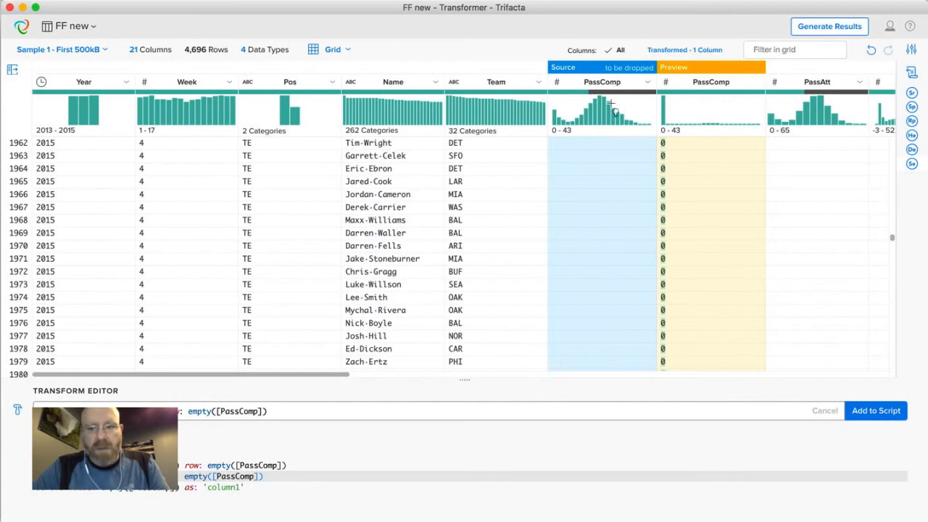
mouse_move(609, 195)
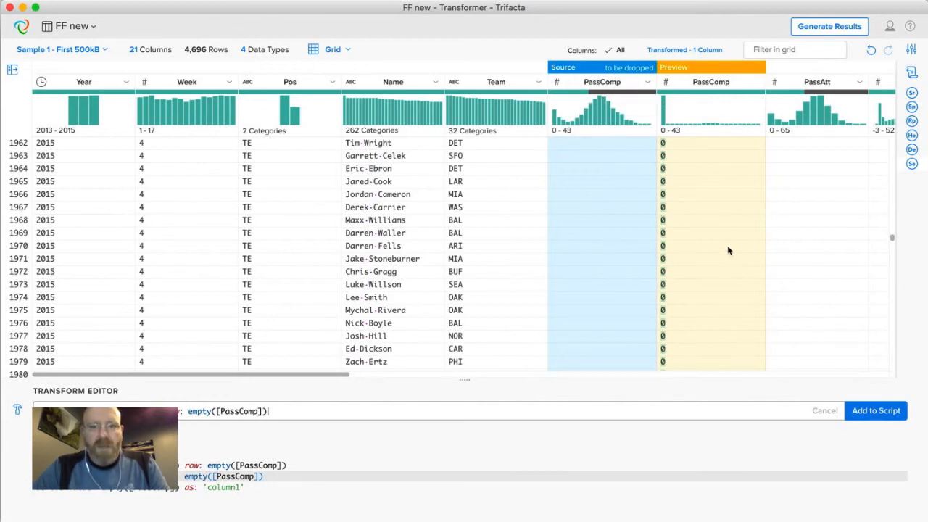
mouse_move(751, 368)
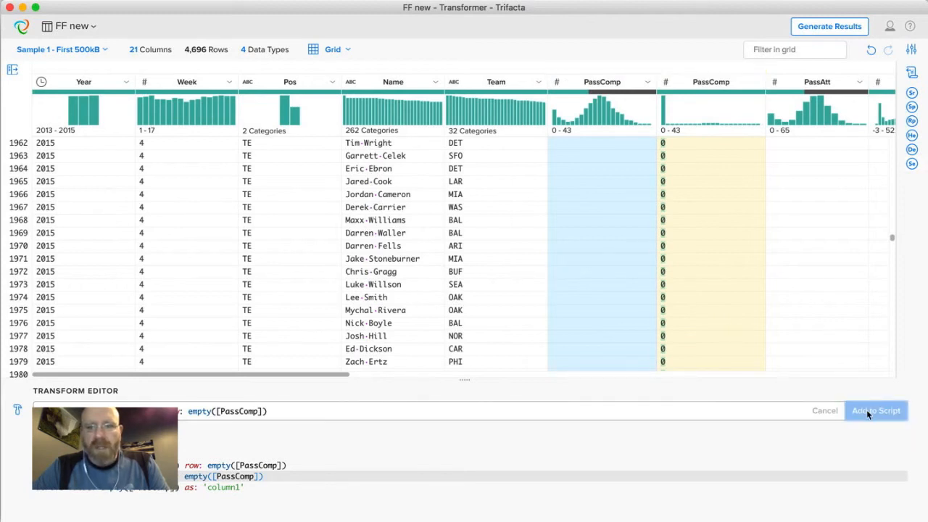
- Add the step setting empty PassComp cells to 0, making all 4,696 values valid
click(876, 411)
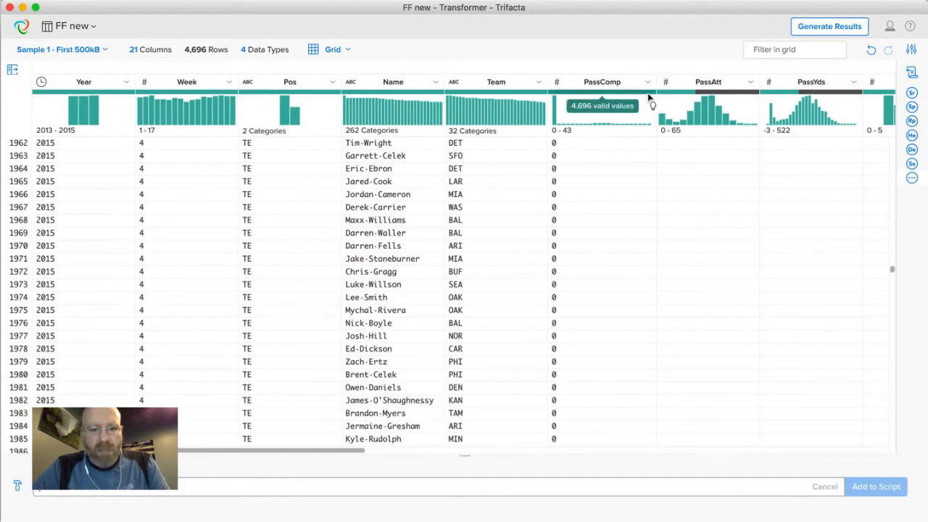
mouse_move(656, 166)
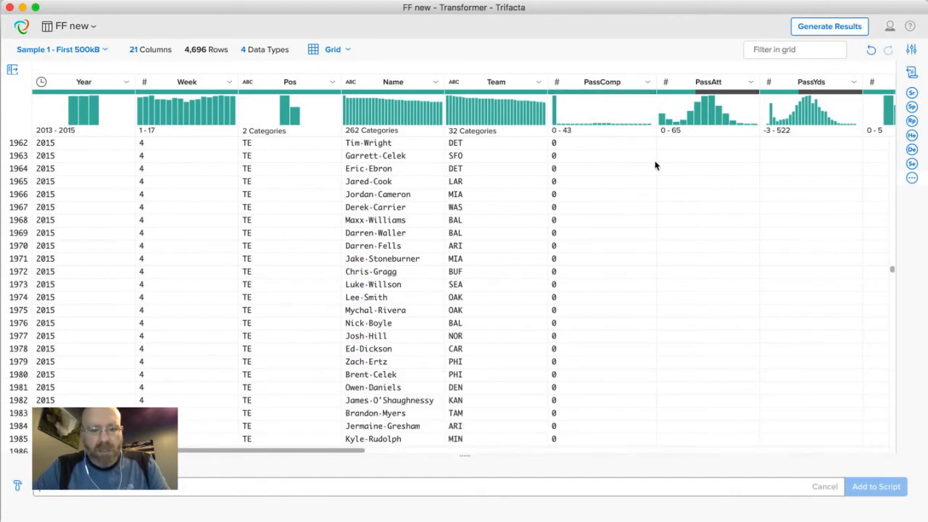
mouse_move(725, 93)
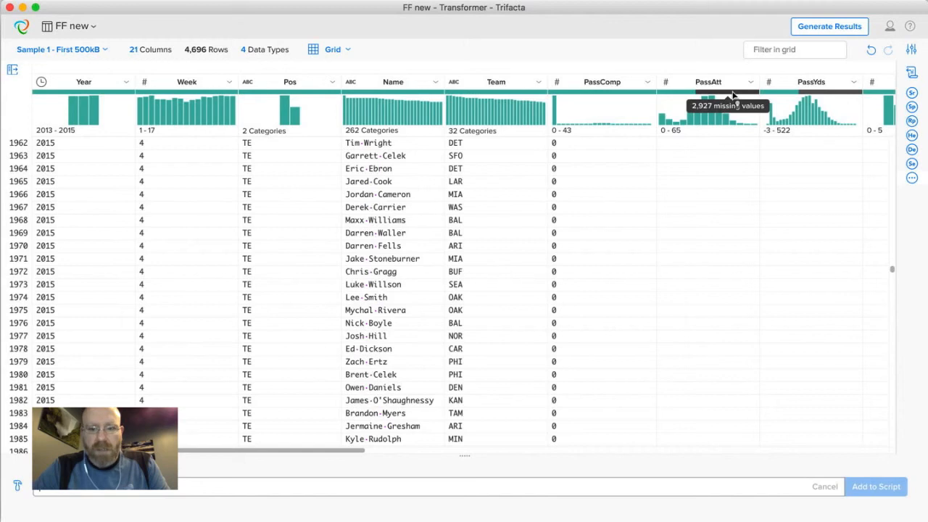
- Add a Set step filling the missing PassAtt values with 0
click(707, 81)
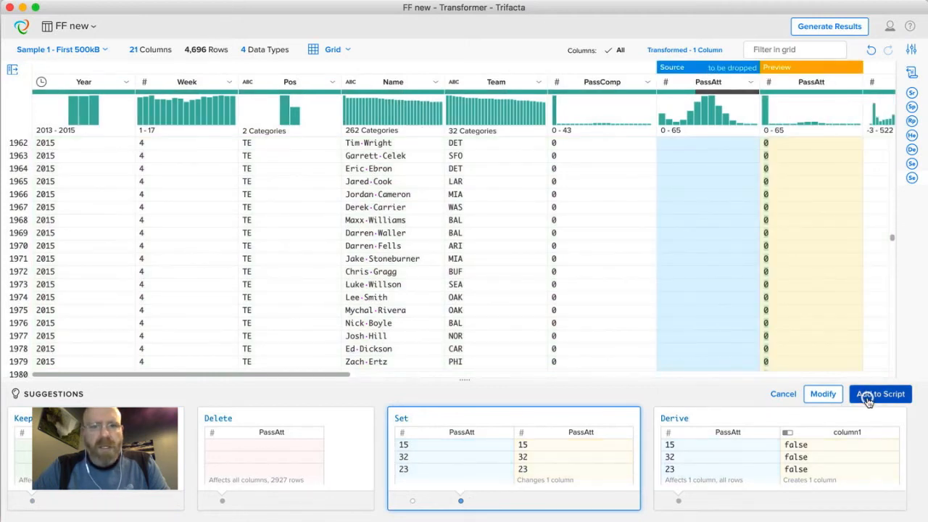
click(880, 393)
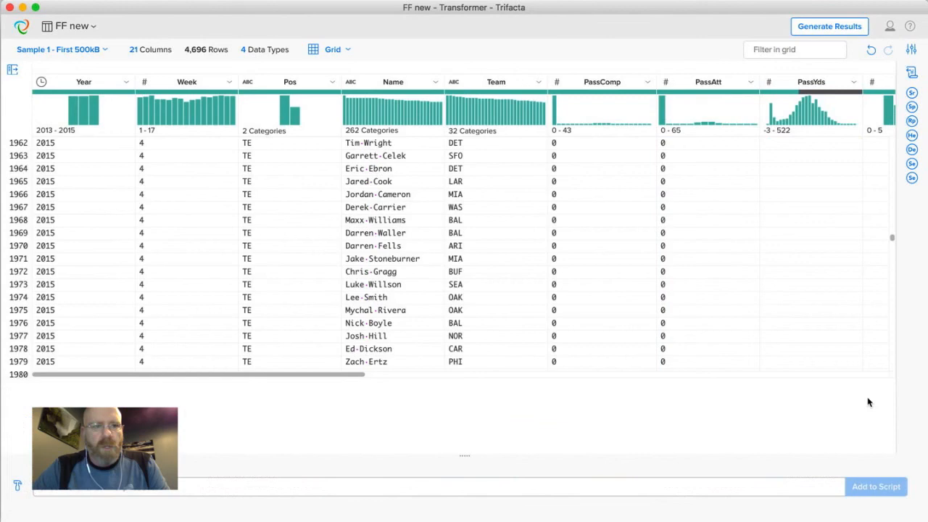
- Scroll the grid right to the Rec column to reach its 1,769 missing values
scroll(down, 3)
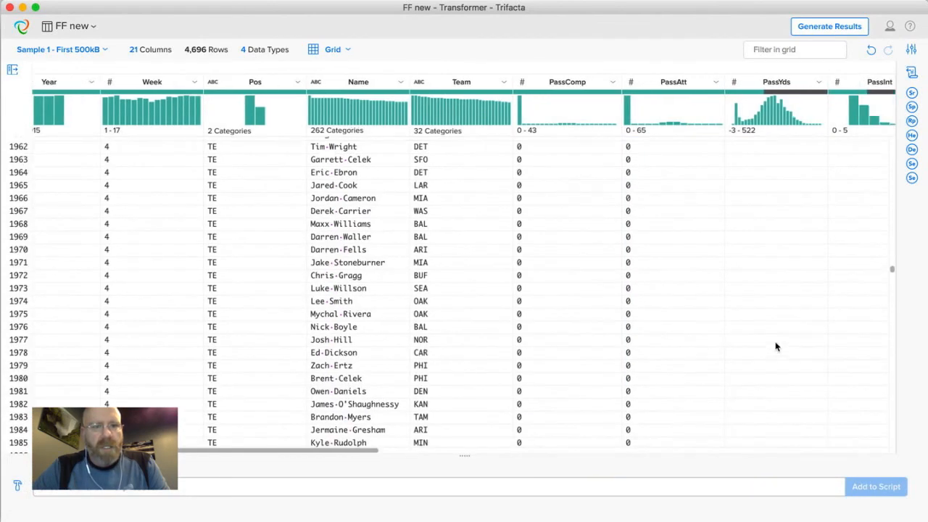
scroll(right, 3)
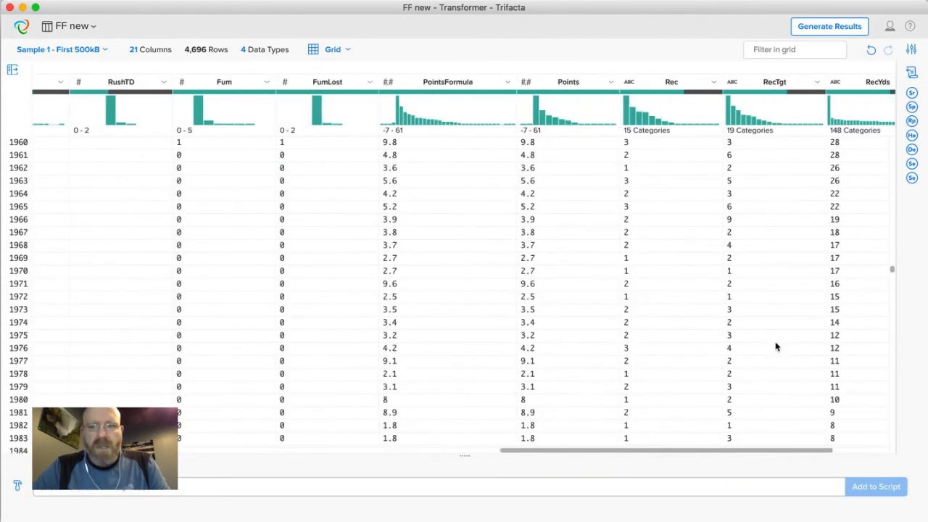
scroll(left, 3)
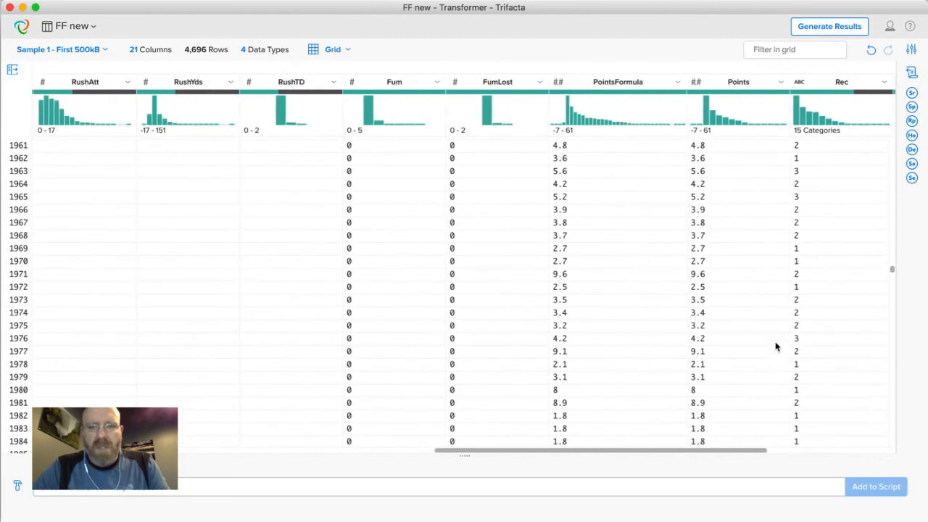
mouse_move(365, 108)
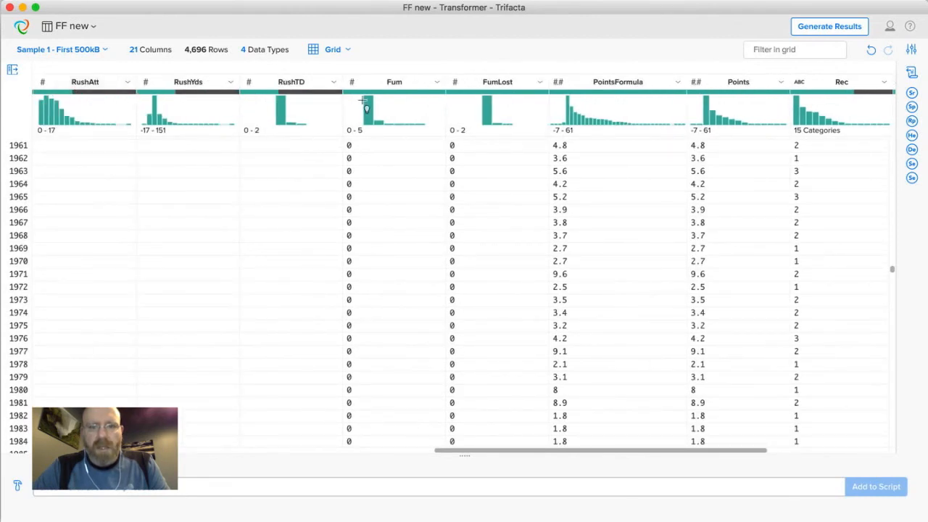
scroll(right, 3)
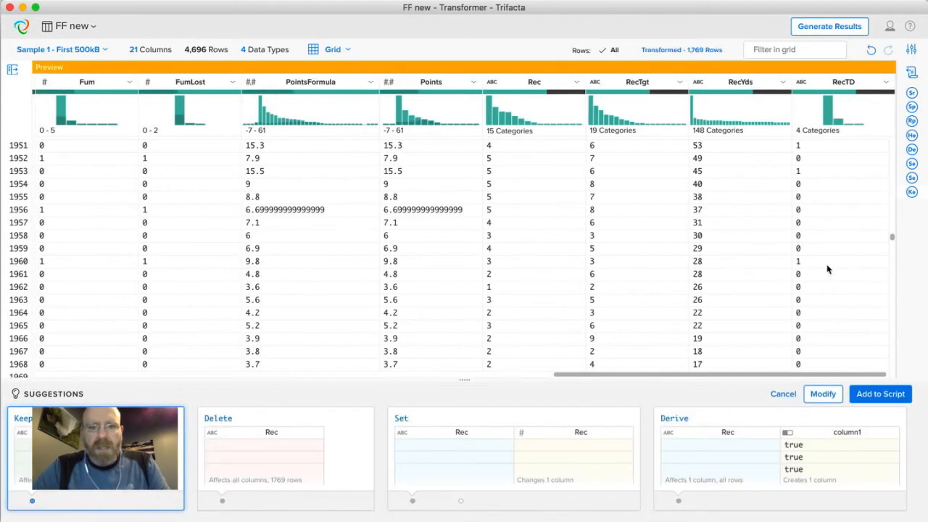
- Add the Set step filling empty Rec cells with 0, making Rec numeric from 0 to 15
scroll(down, 3)
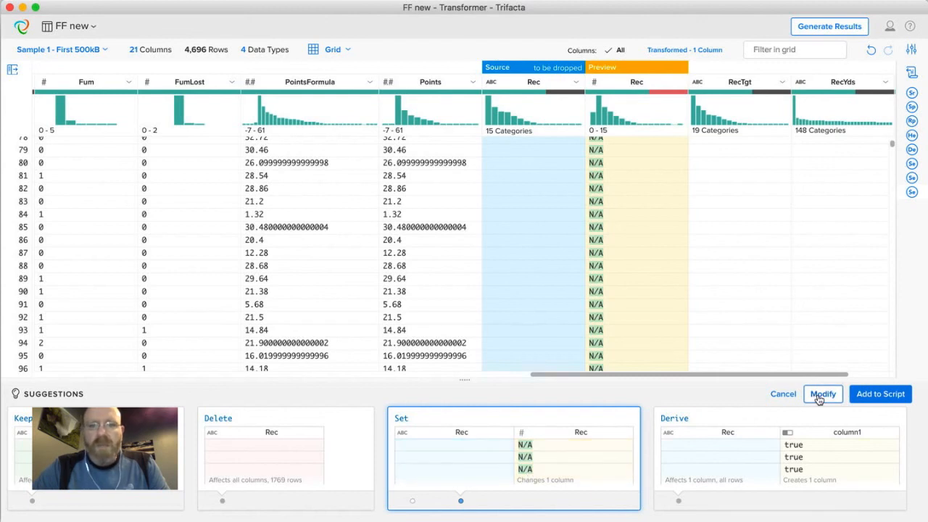
click(823, 393)
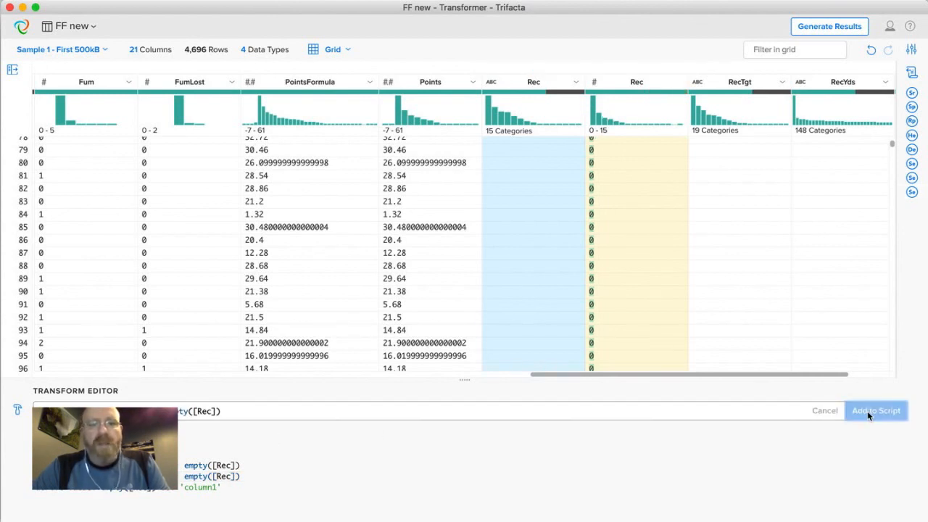
click(876, 410)
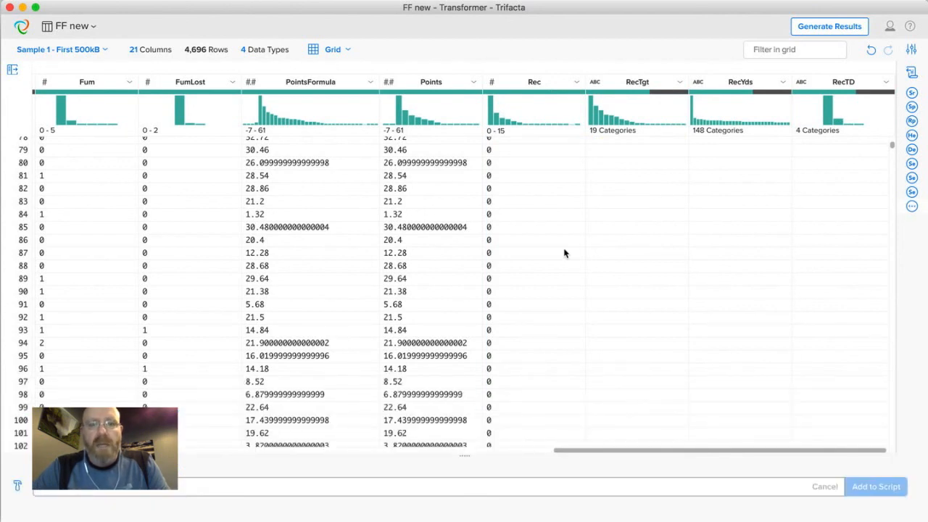
mouse_move(855, 40)
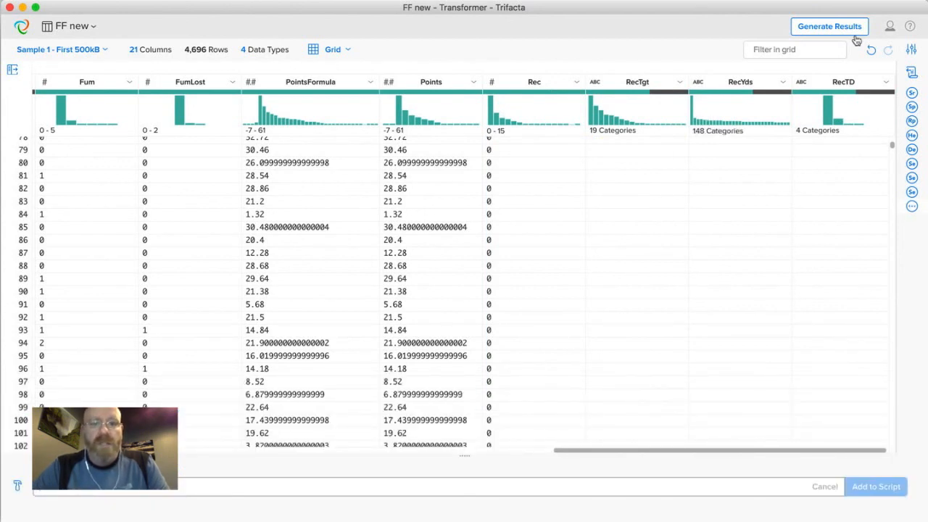